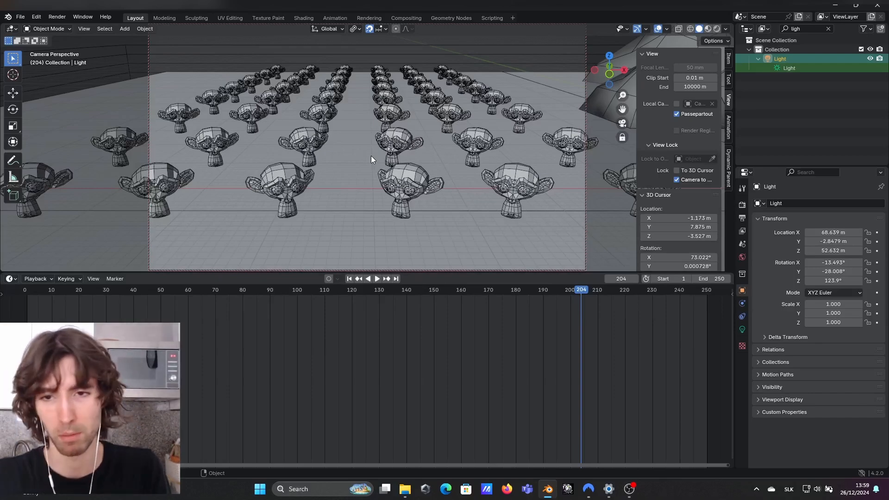
mouse_move(533, 211)
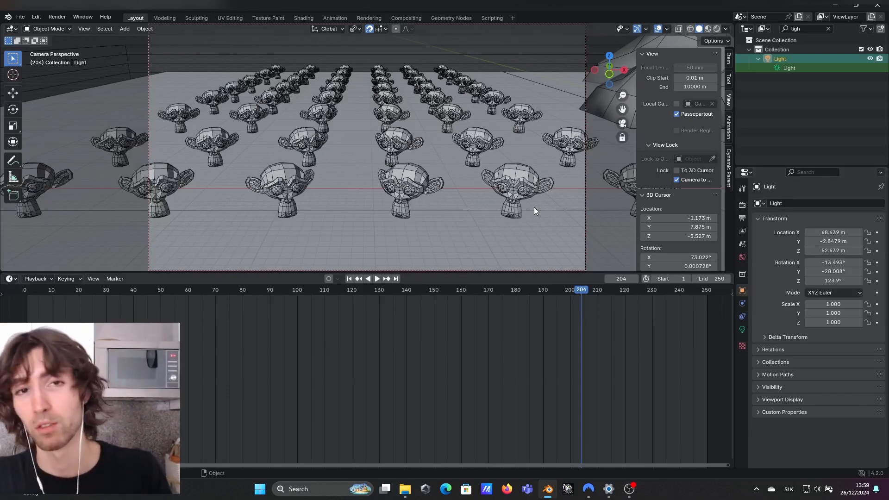
mouse_move(503, 227)
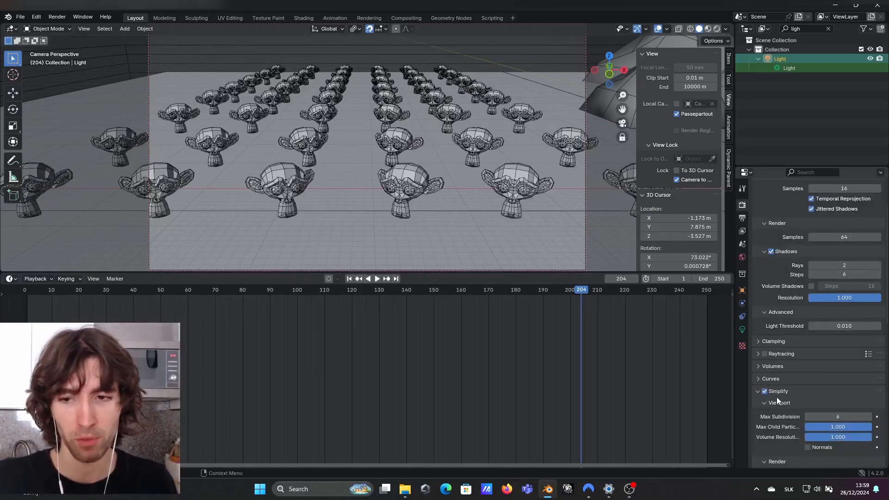
Show the render Simplify settings, with viewport subdivision capped at 6
left_click(838, 417)
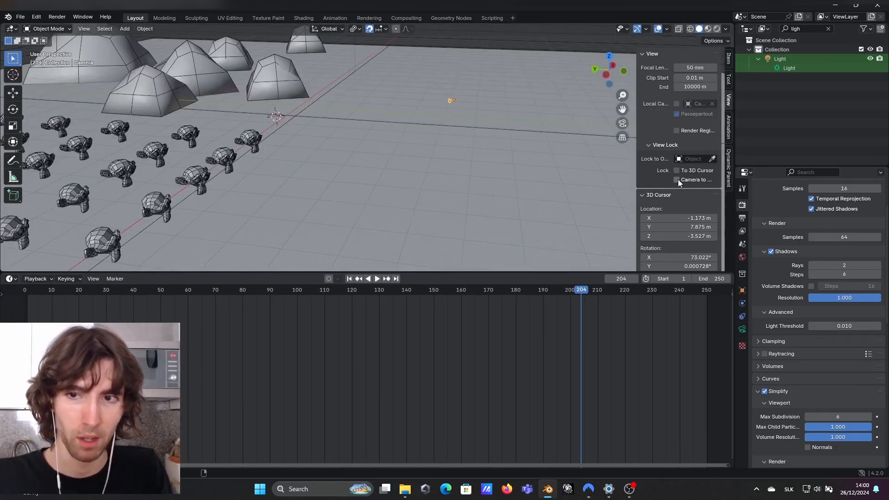
mouse_move(676, 179)
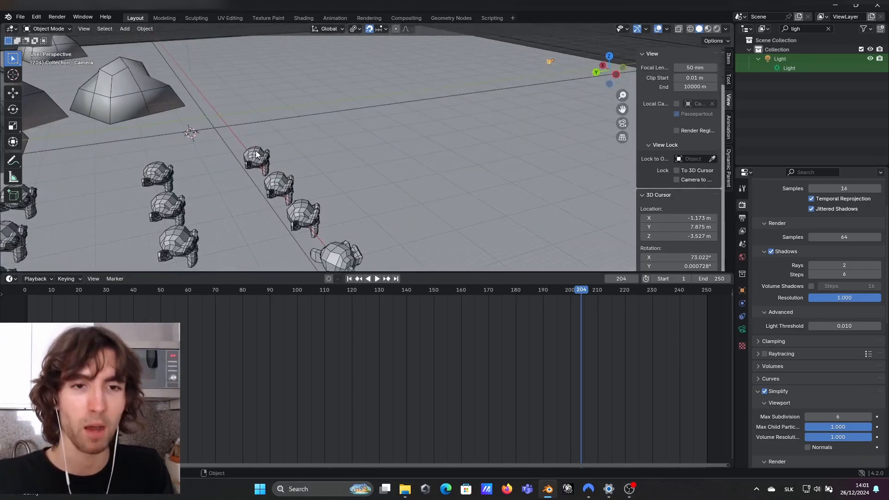
Select Suzanne.044 in the monkey-head grid
left_click(278, 187)
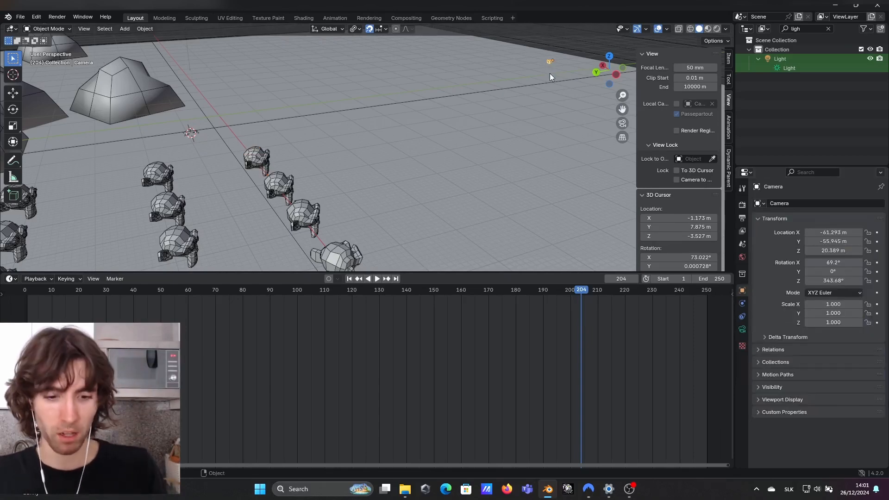
key("g")
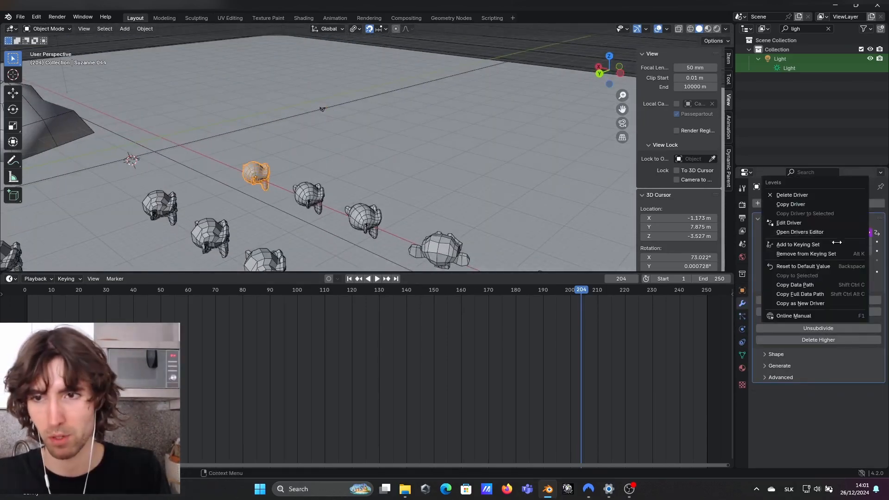
Open the viewport levels driver curve in the Drivers Editor and scroll through it
left_click(789, 223)
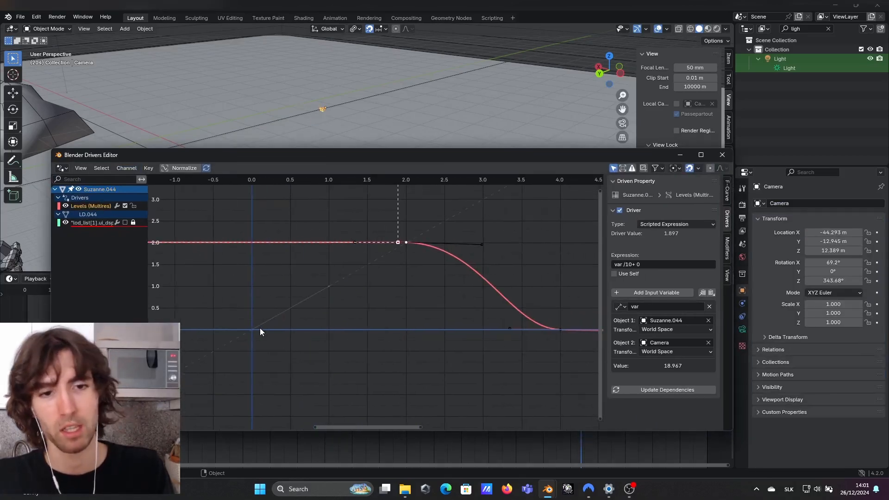
mouse_move(483, 336)
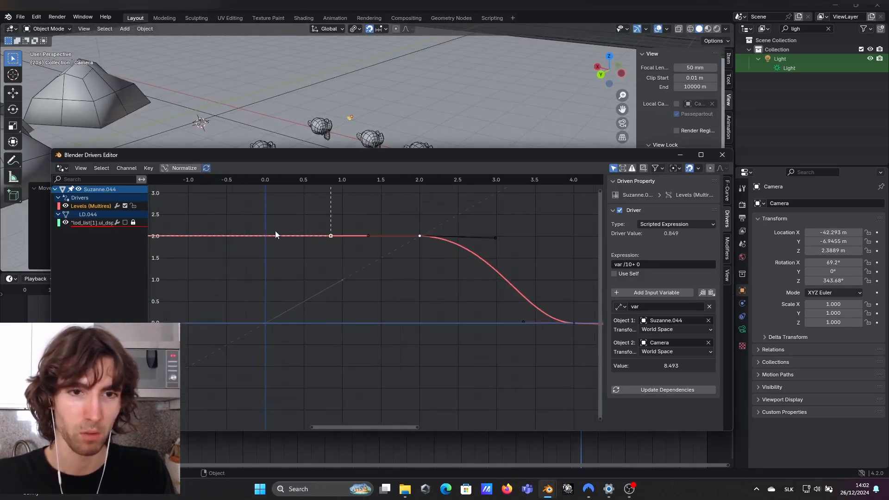
mouse_move(283, 260)
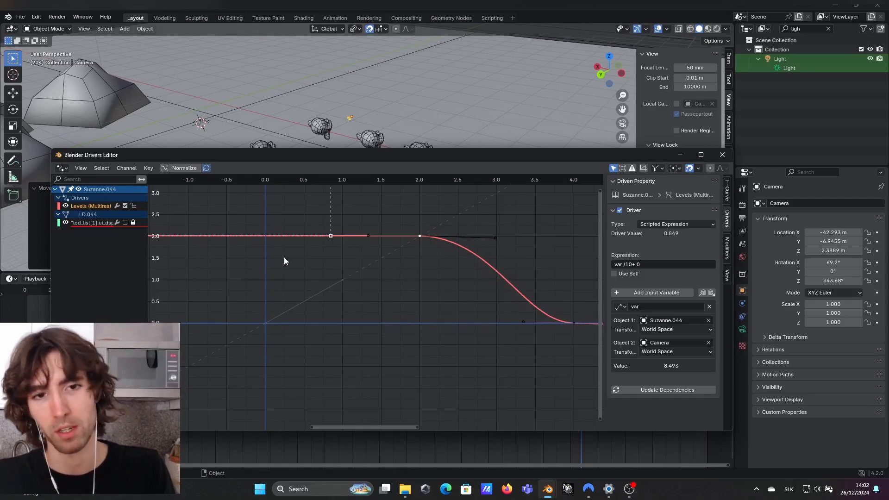
mouse_move(159, 244)
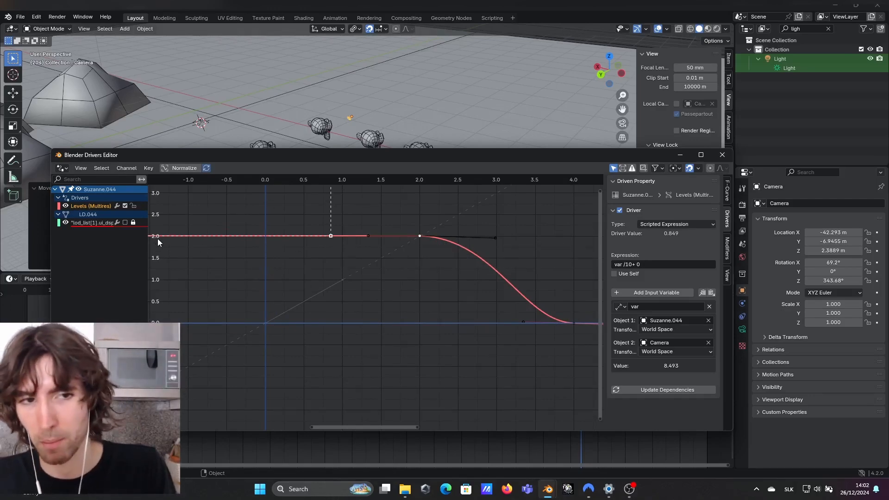
scroll("down", 3)
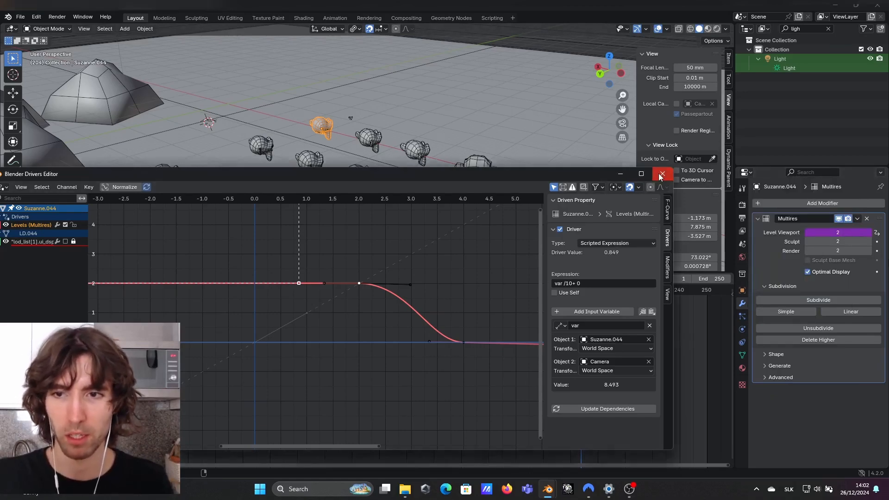
Add a driver to the Multires render level using a Distance-type variable
left_click(661, 174)
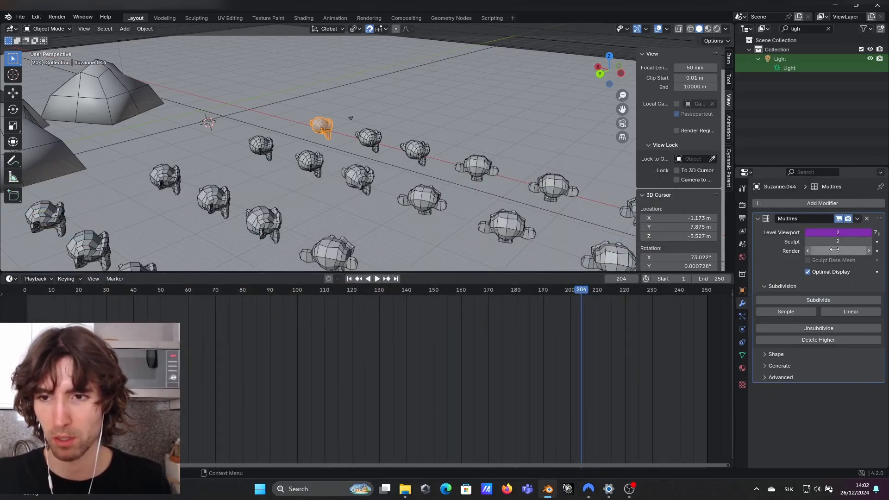
right_click(838, 251)
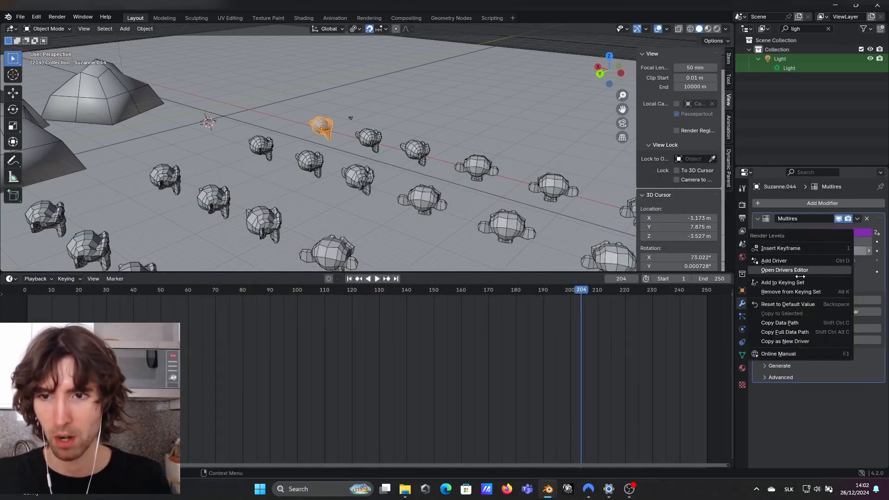
left_click(773, 260)
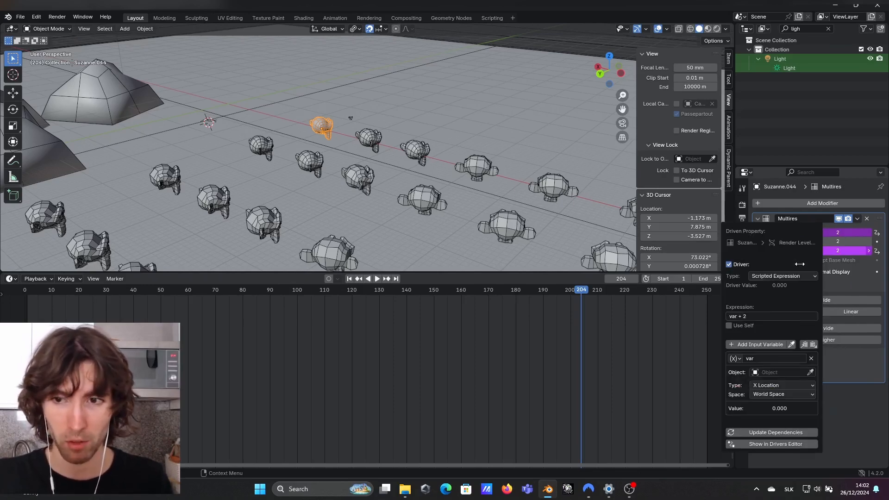
left_click(734, 358)
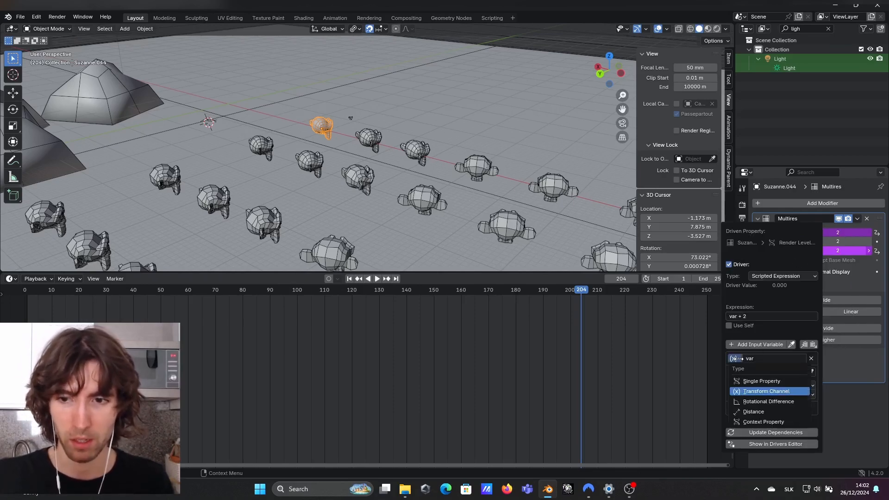
left_click(766, 392)
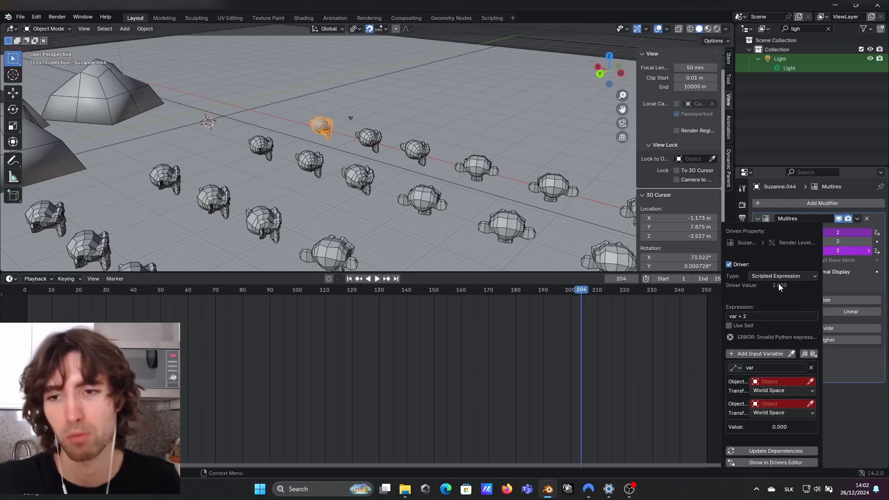
mouse_move(780, 289)
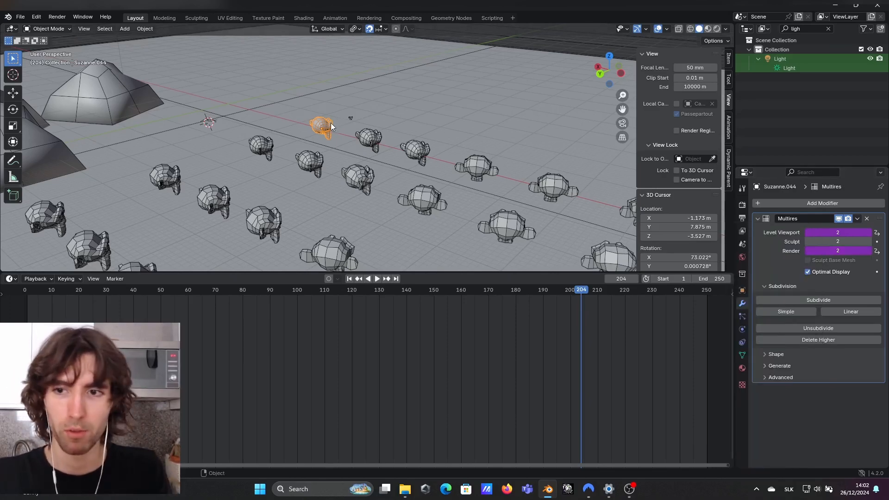
Open the viewport level driver curve, then select the Suzanne and the camera
right_click(838, 232)
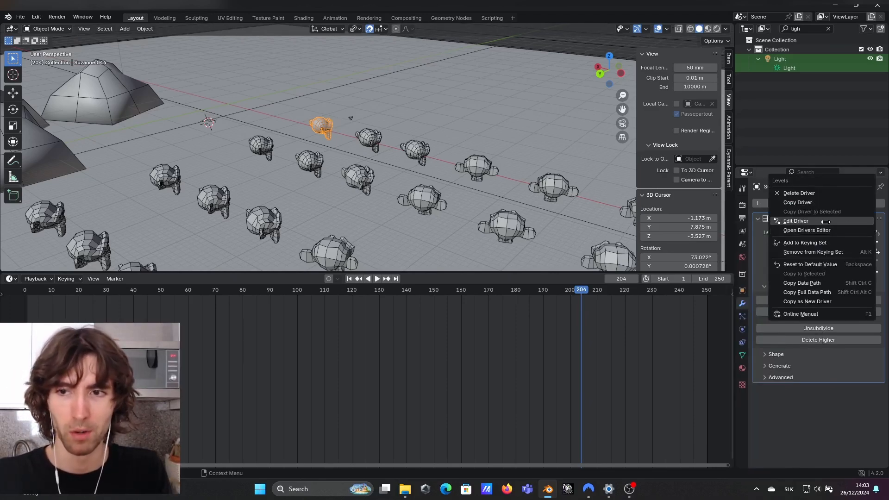
left_click(796, 221)
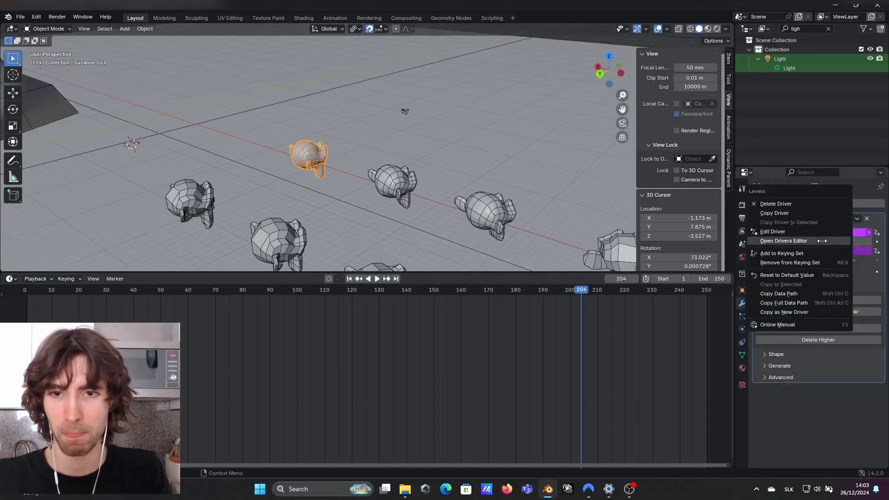
left_click(784, 240)
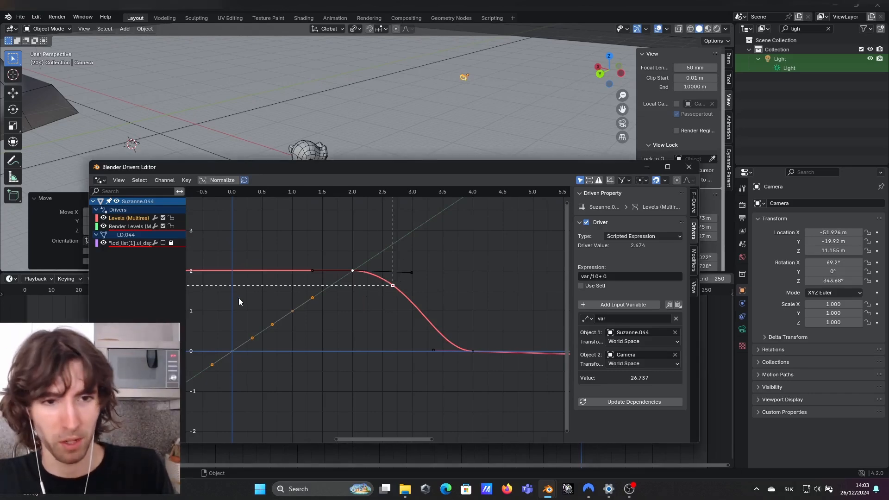
mouse_move(200, 316)
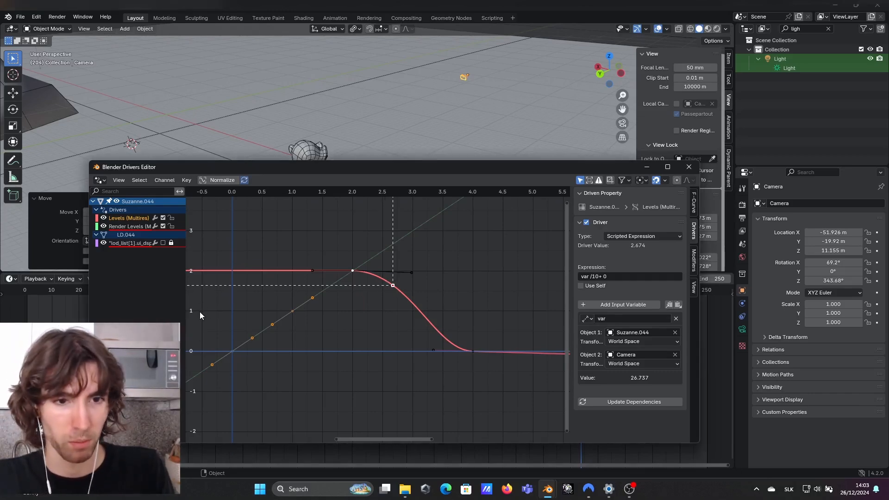
mouse_move(347, 273)
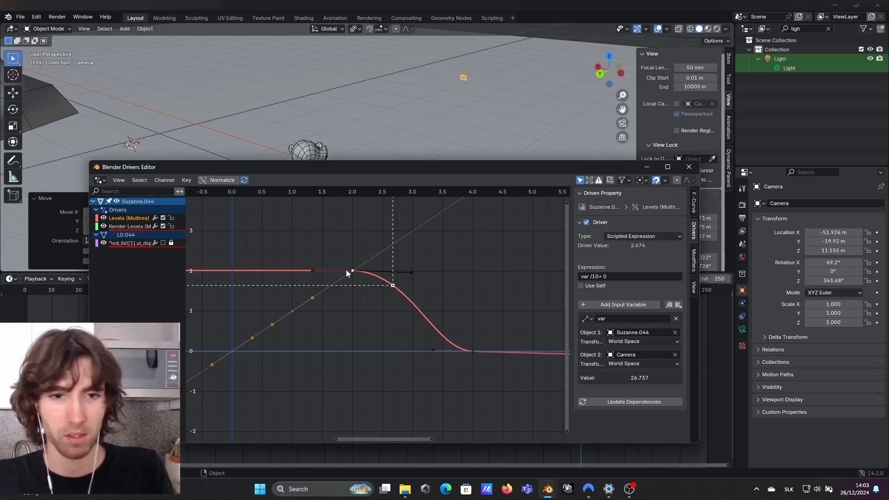
mouse_move(268, 300)
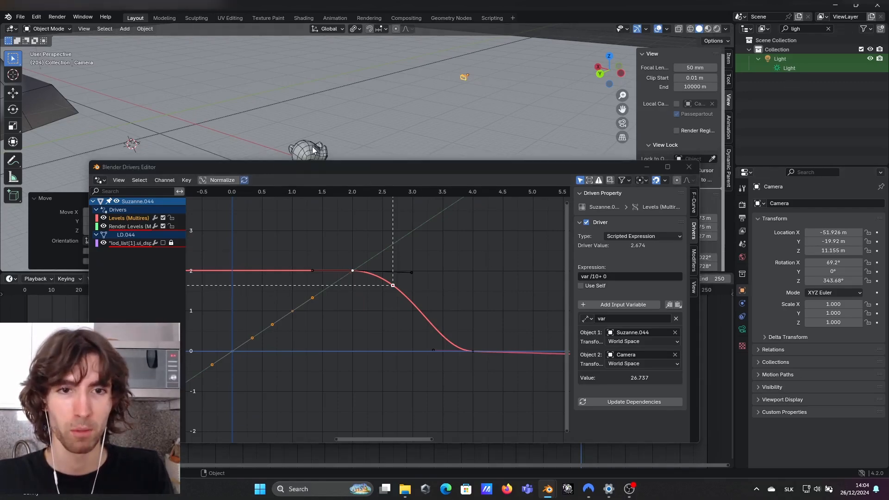
left_click(308, 150)
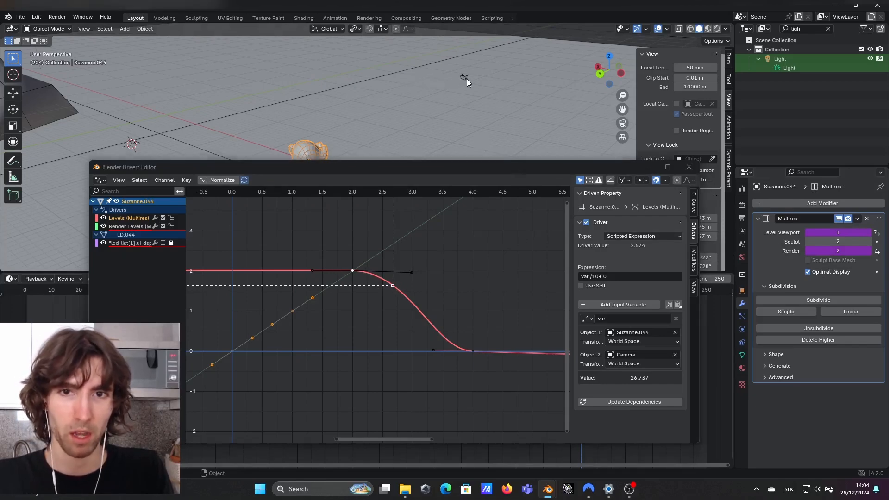
left_click(464, 78)
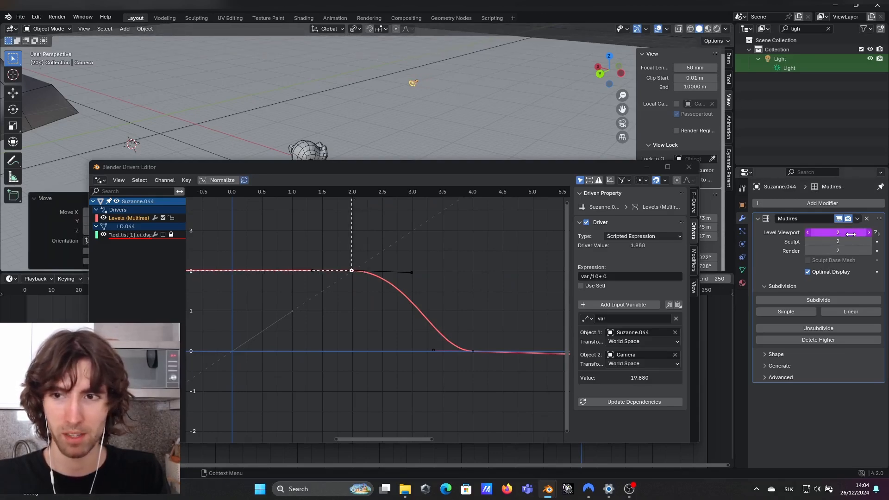
mouse_move(838, 233)
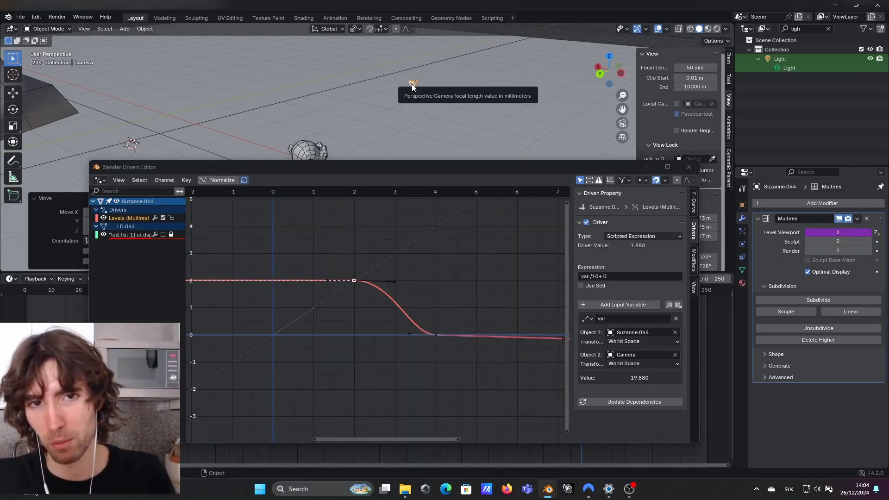
mouse_move(420, 99)
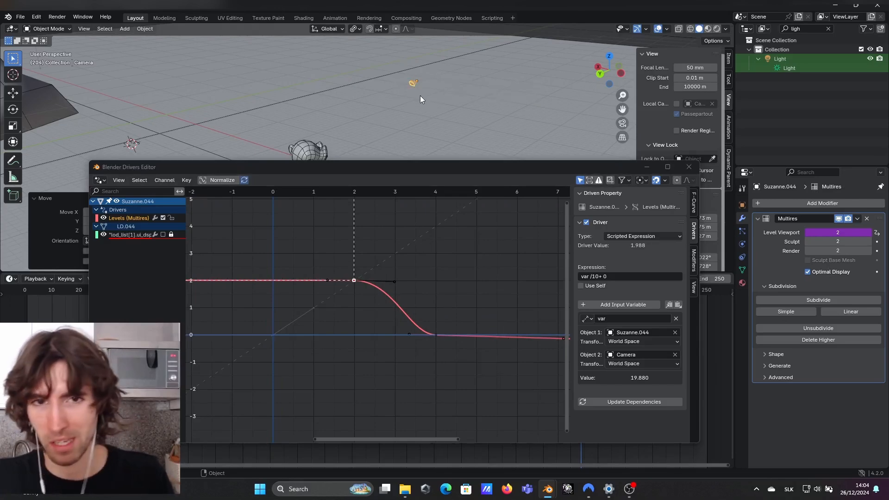
mouse_move(446, 355)
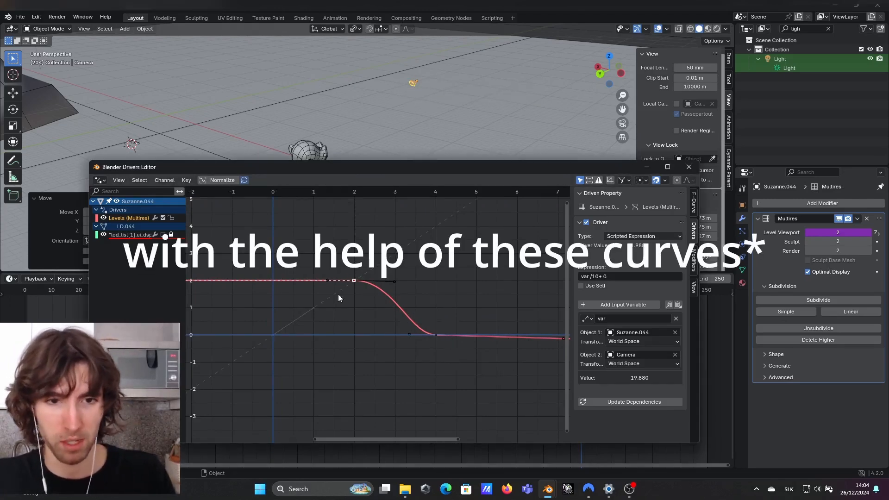
mouse_move(688, 167)
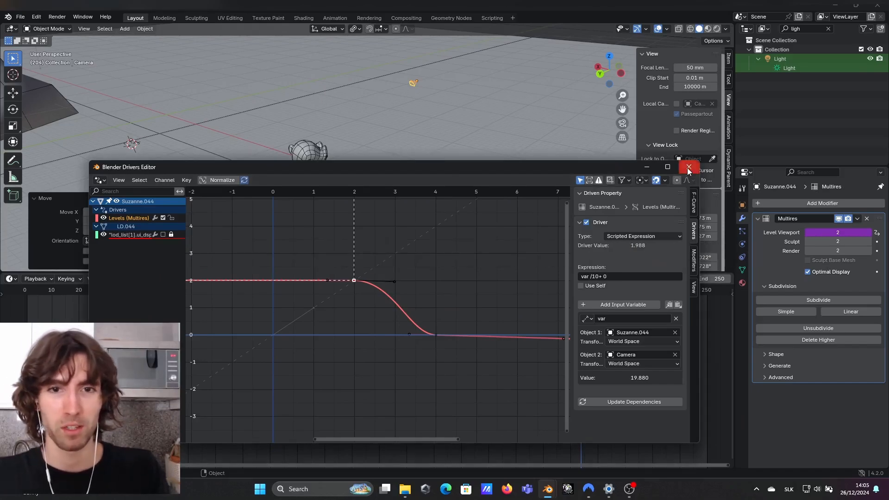
Close the Drivers Editor and open Suzanne.013's viewport-level driver, showing distance 12.805 and value 1.28
left_click(689, 168)
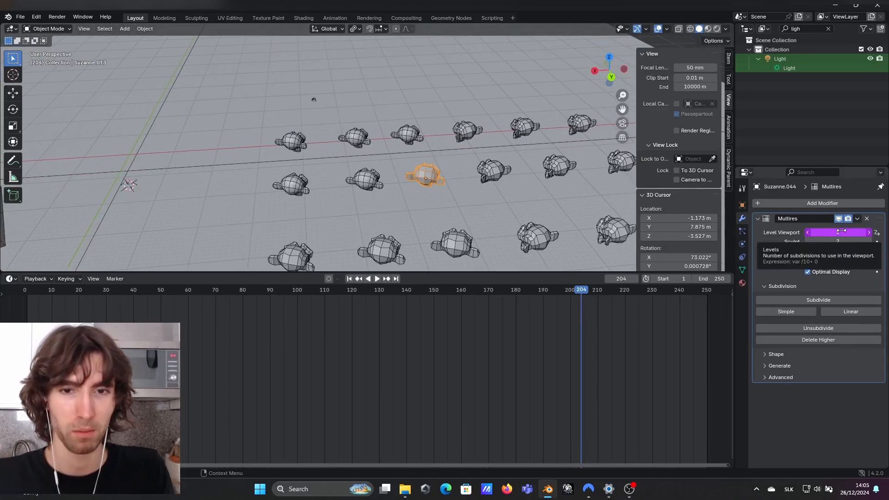
right_click(837, 233)
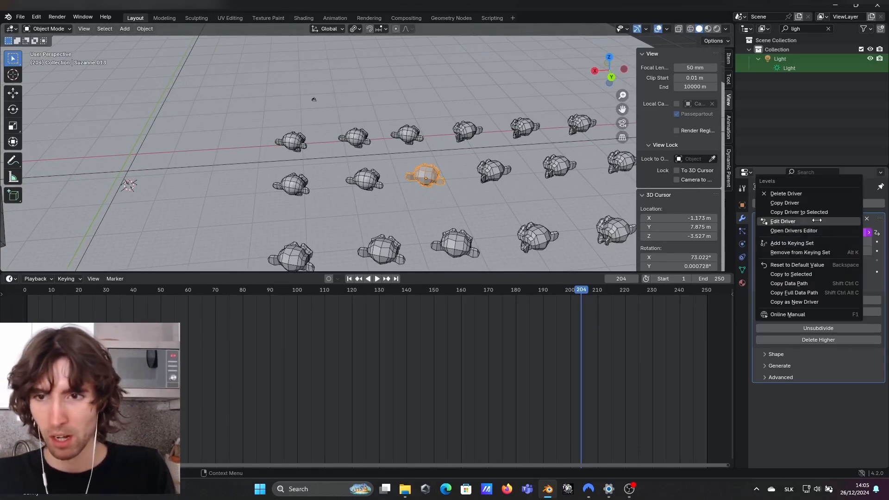
left_click(783, 221)
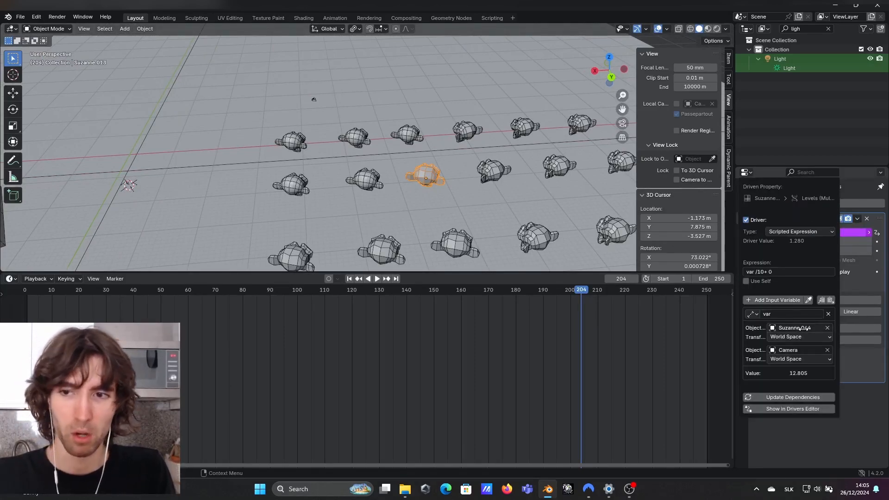